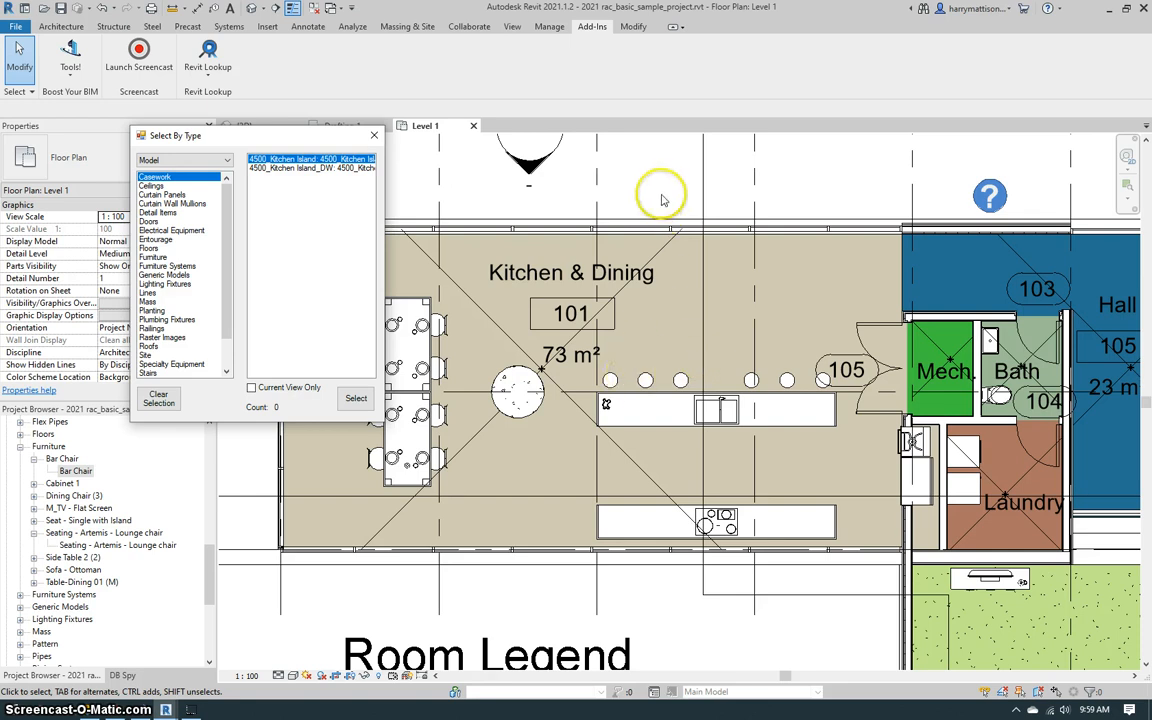
mouse_move(200, 288)
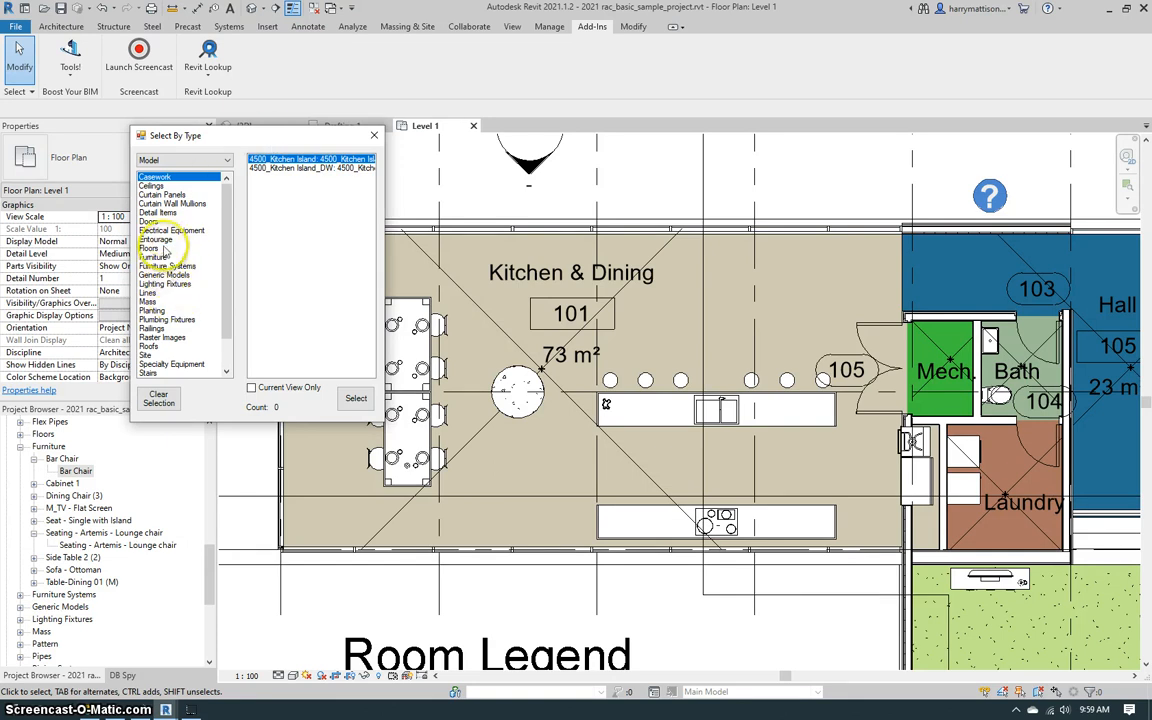
Select the Bar Chair and Dining Chair (3) furniture on Level 1, fourteen items.
left_click(153, 257)
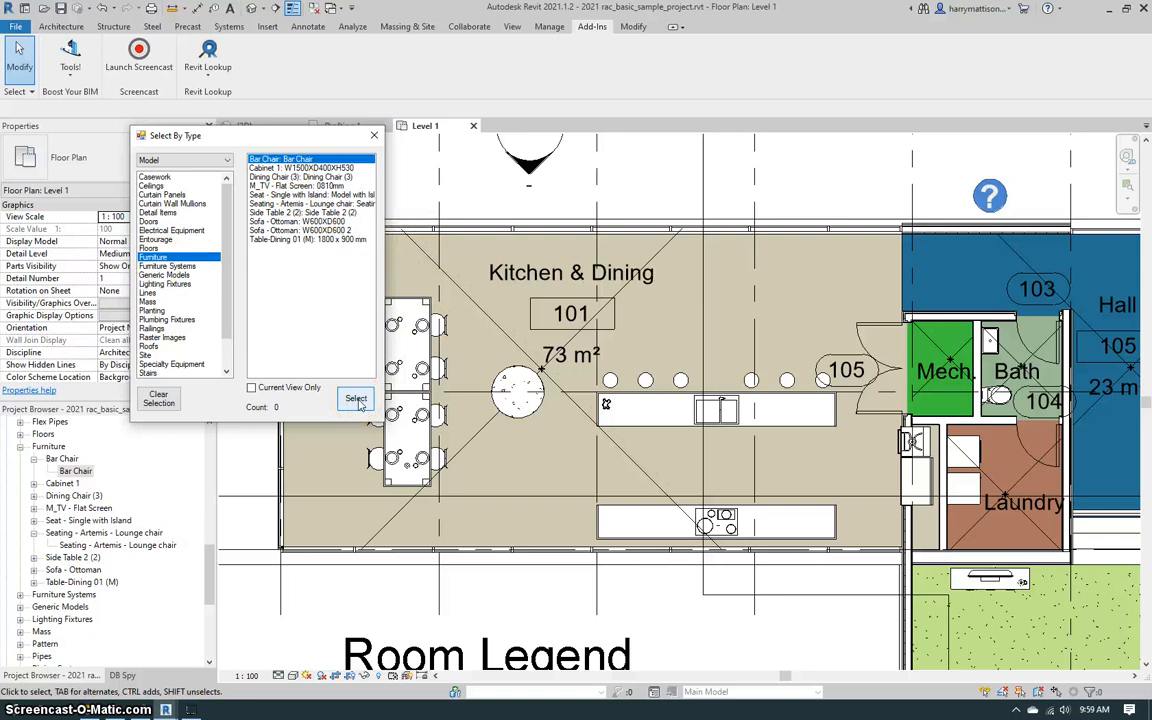
left_click(356, 398)
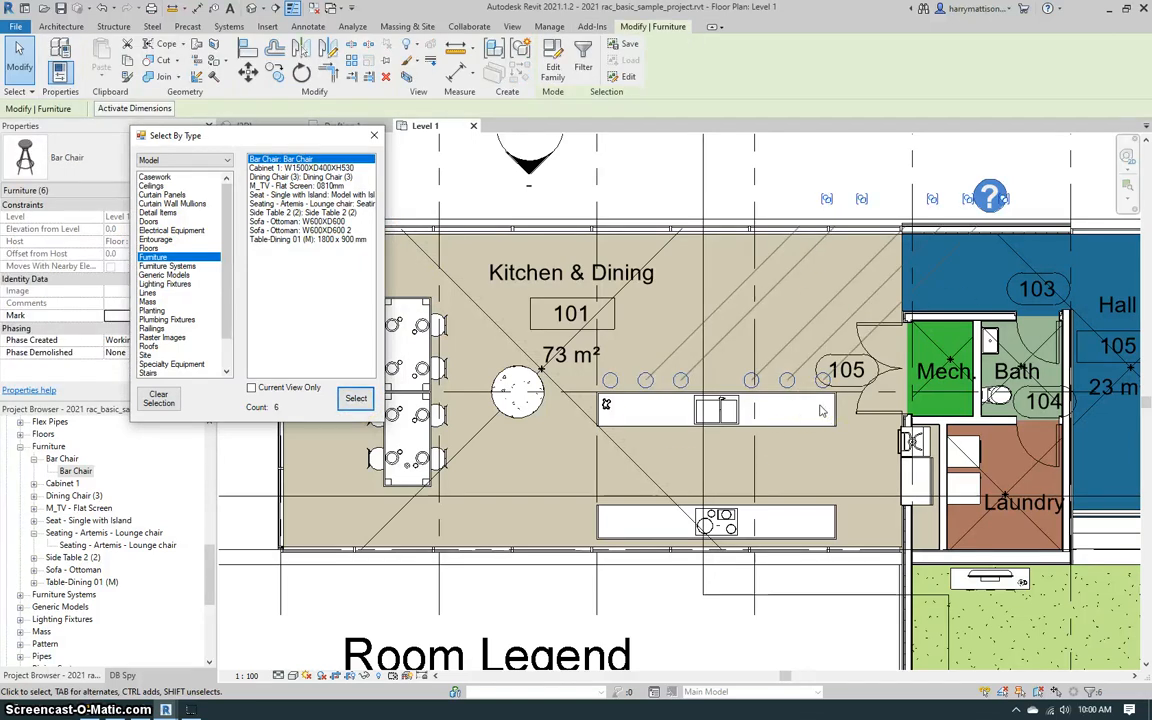
left_click(300, 177)
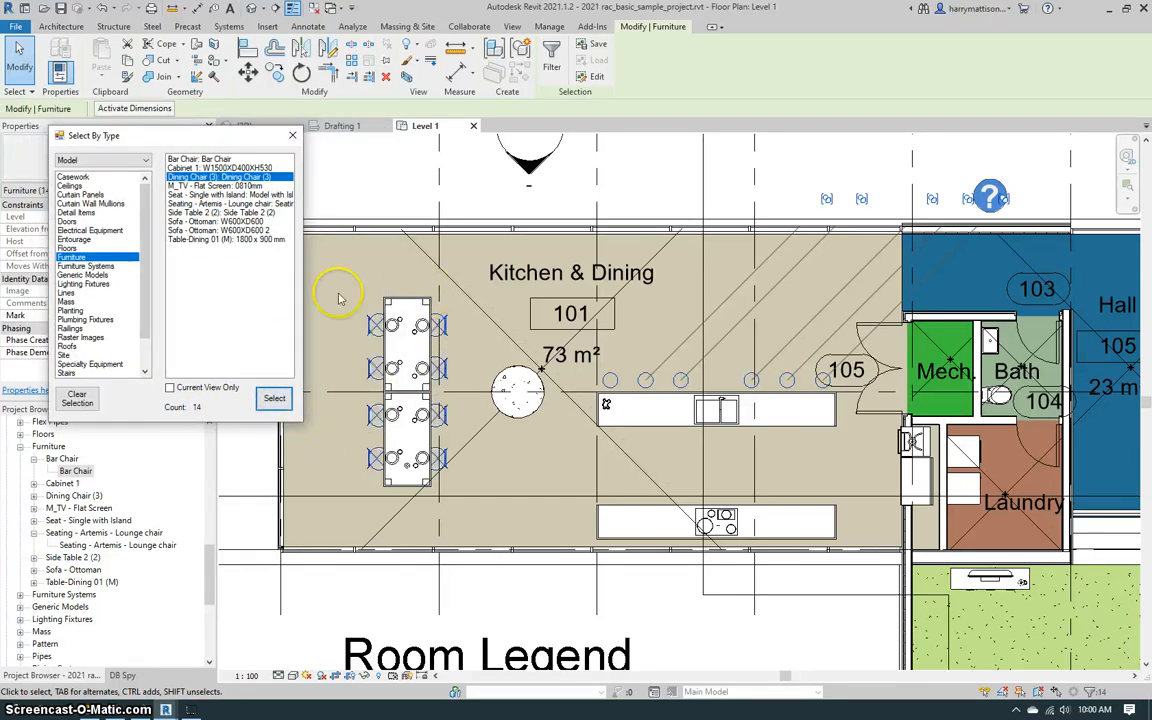
mouse_move(351, 349)
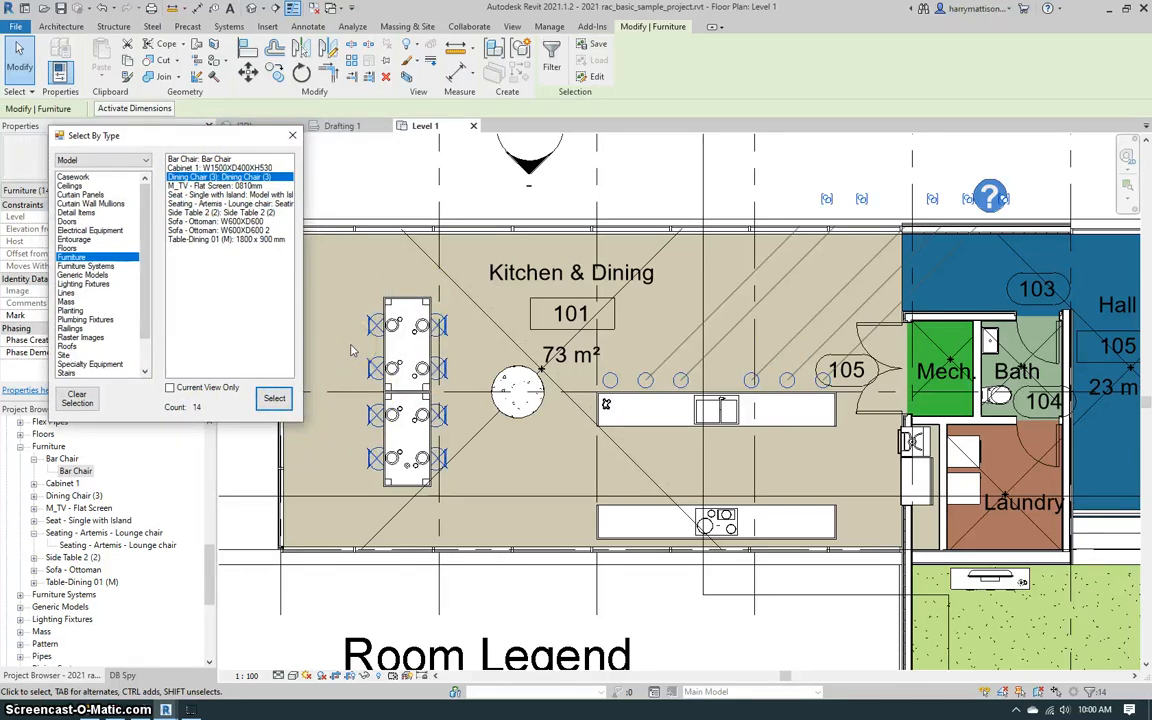
mouse_move(343, 253)
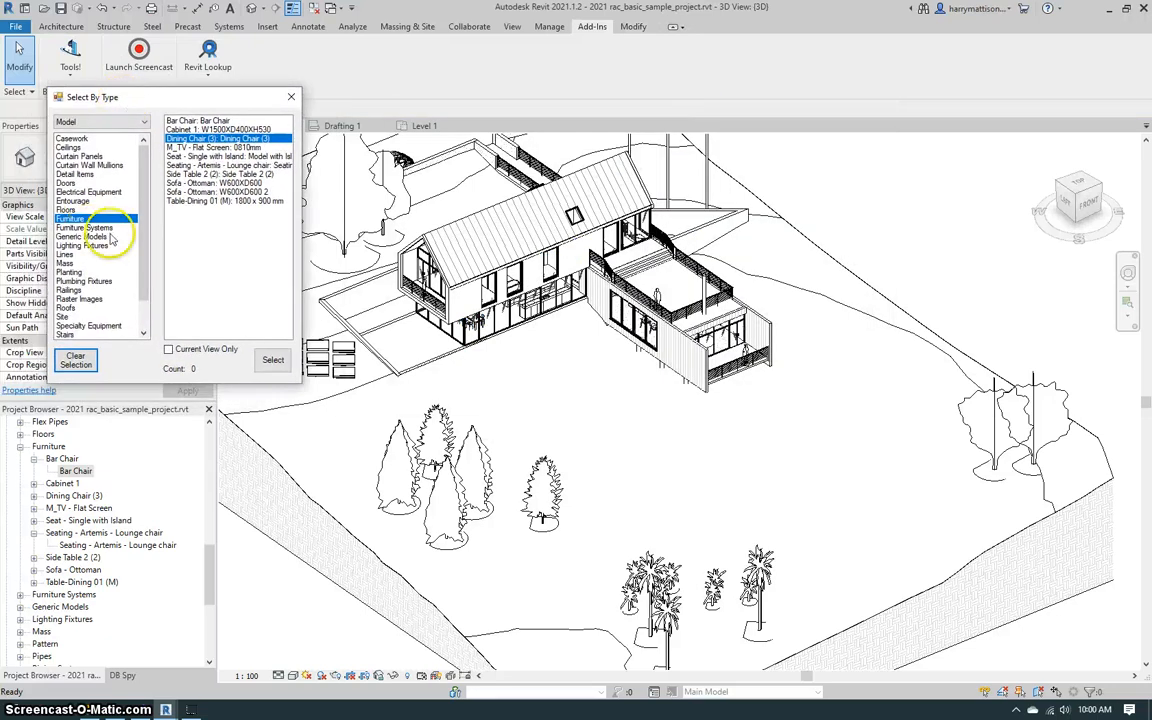
Select every tree of all planting types in the 3D view, then clear the selection.
left_click(68, 272)
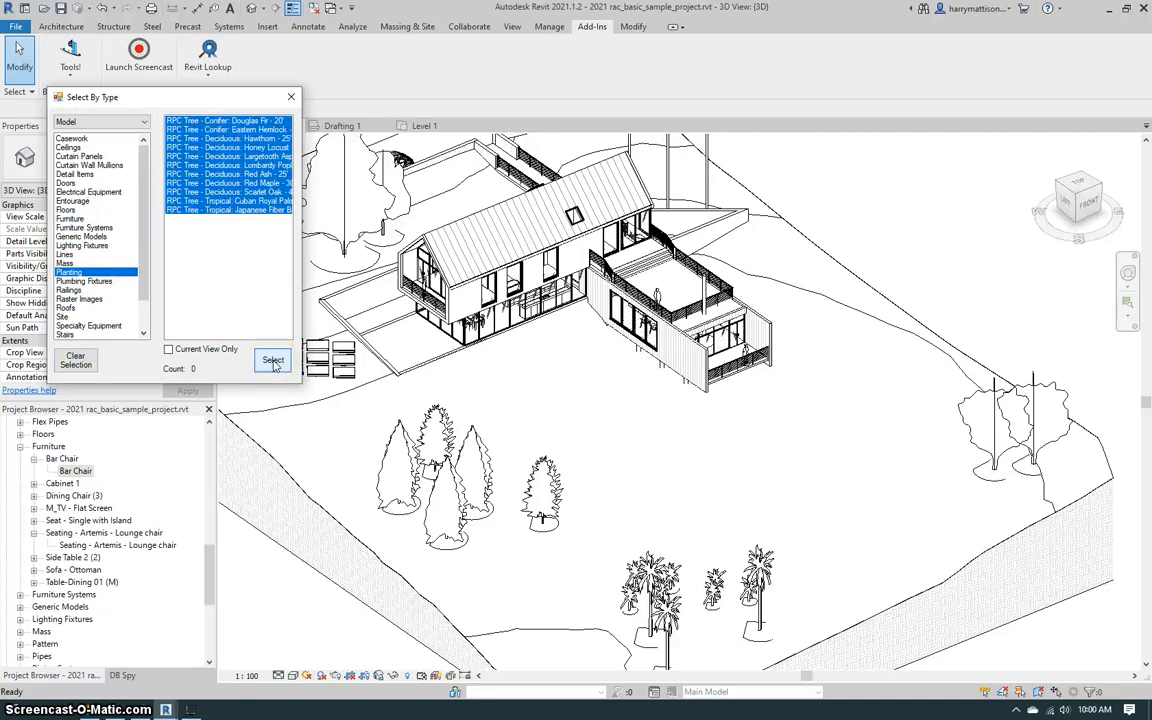
left_click(273, 360)
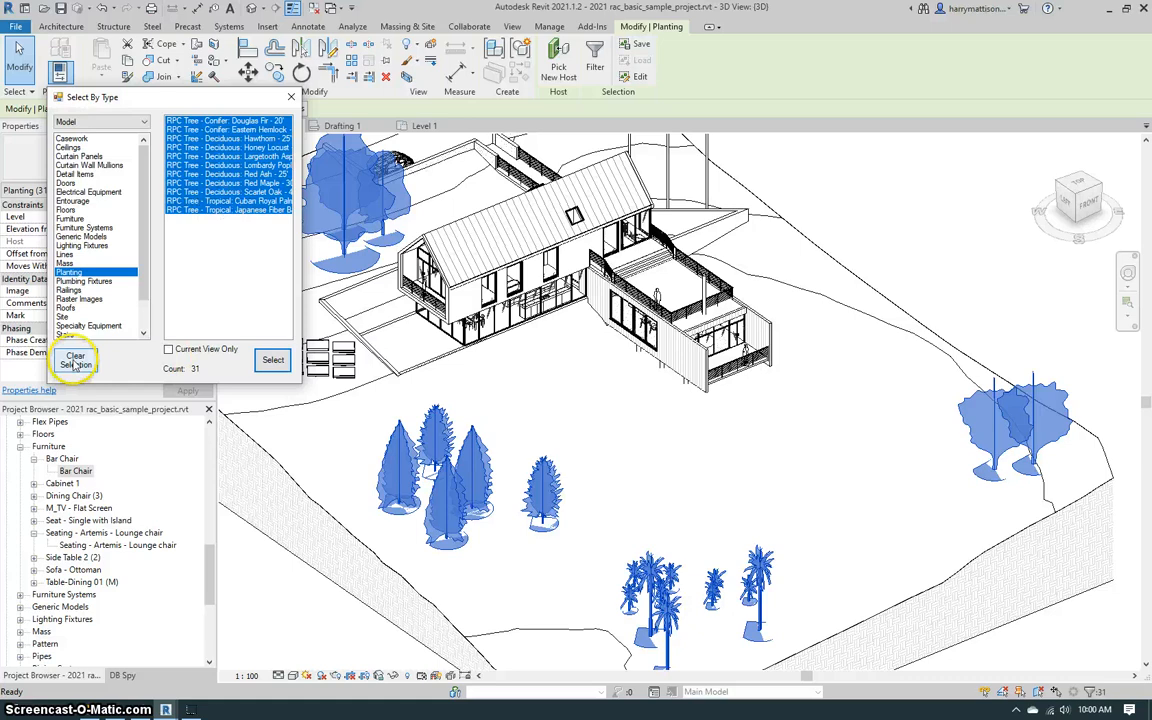
left_click(76, 360)
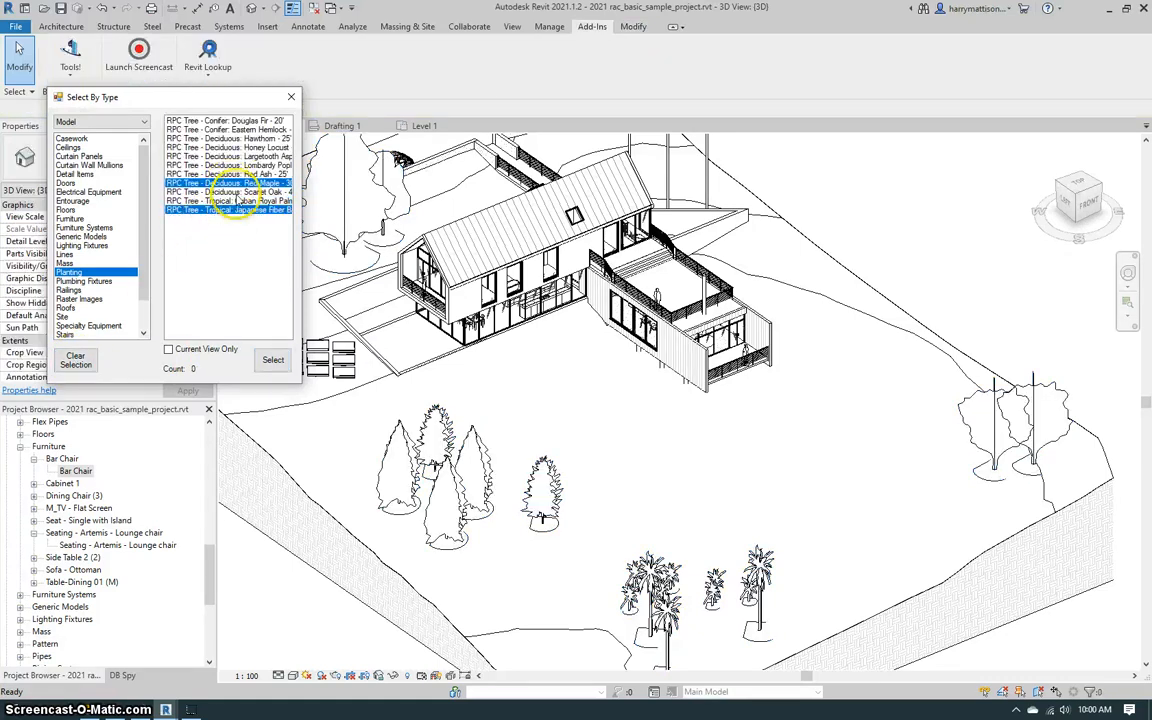
Select the fifteen trees of the chosen planting types.
left_click(273, 360)
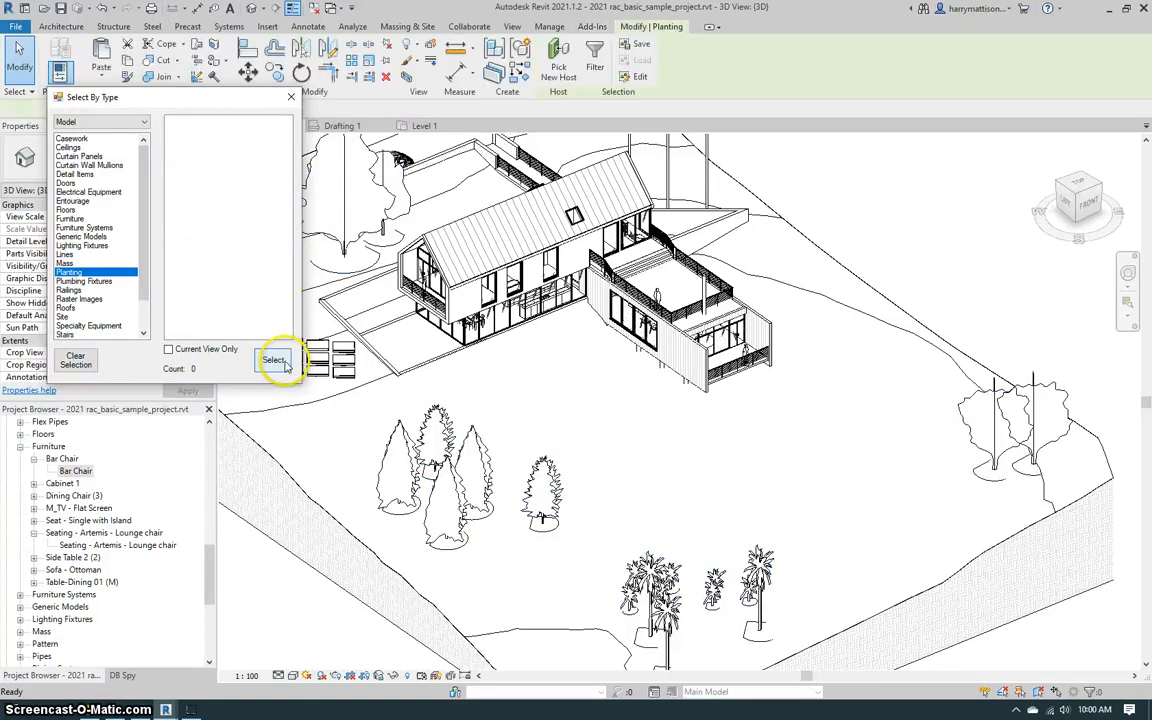
left_click(273, 360)
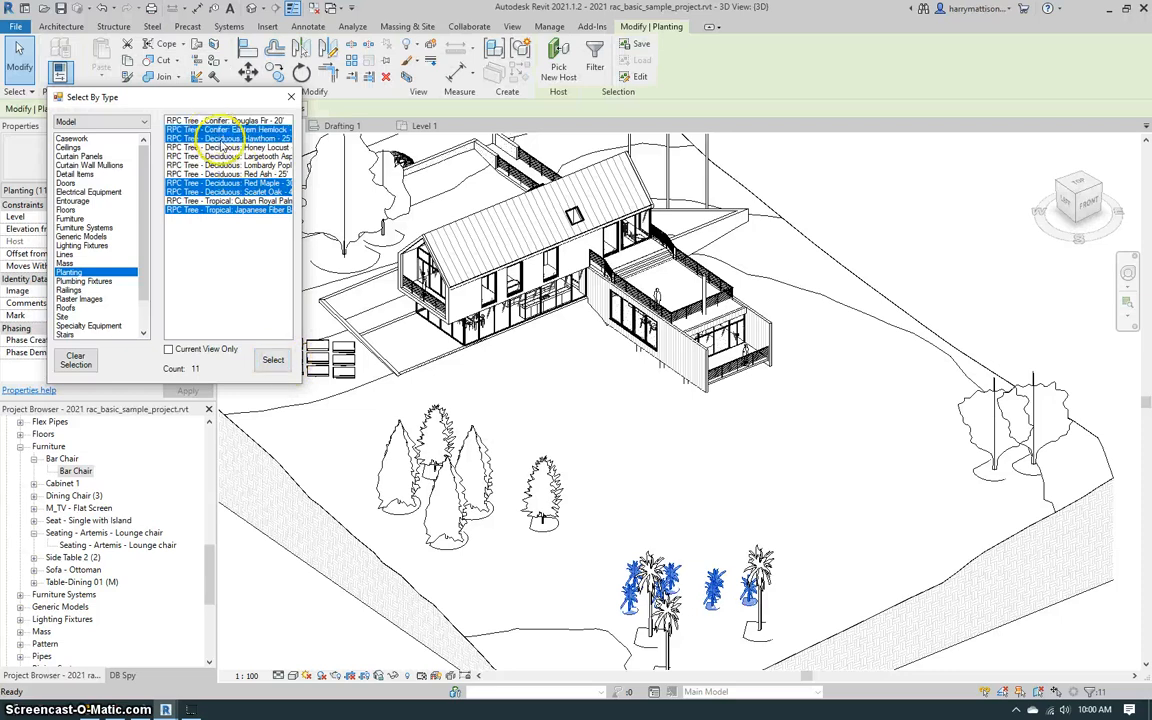
left_click(273, 360)
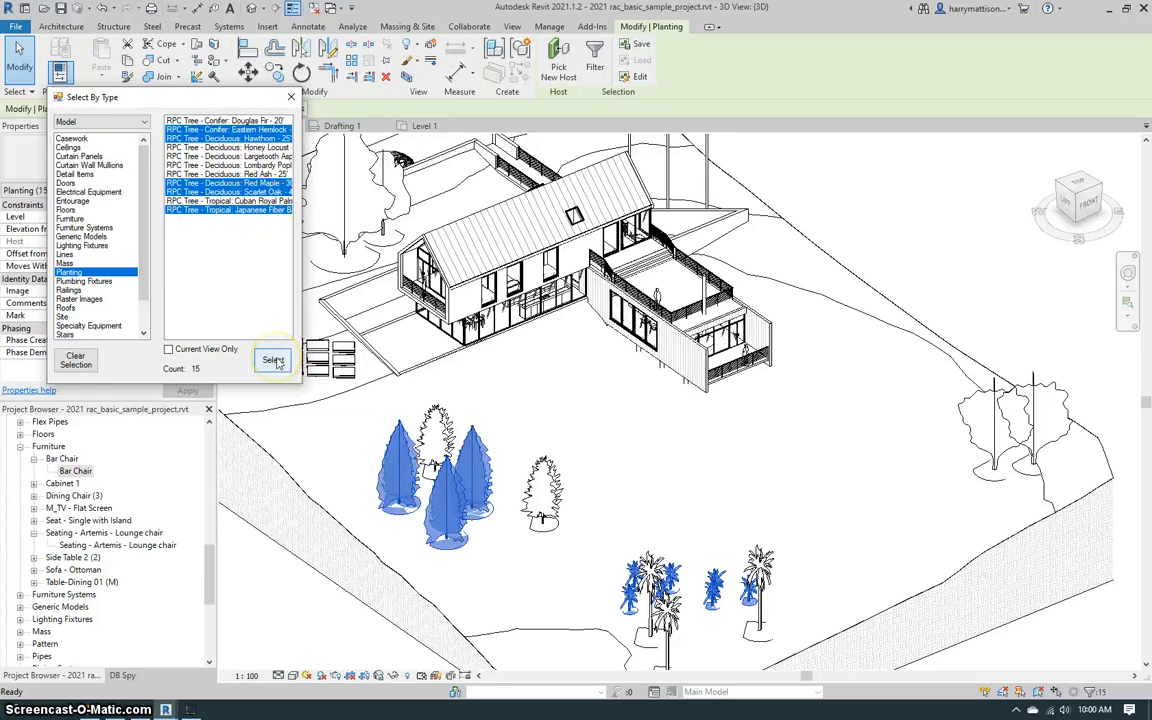
mouse_move(322, 218)
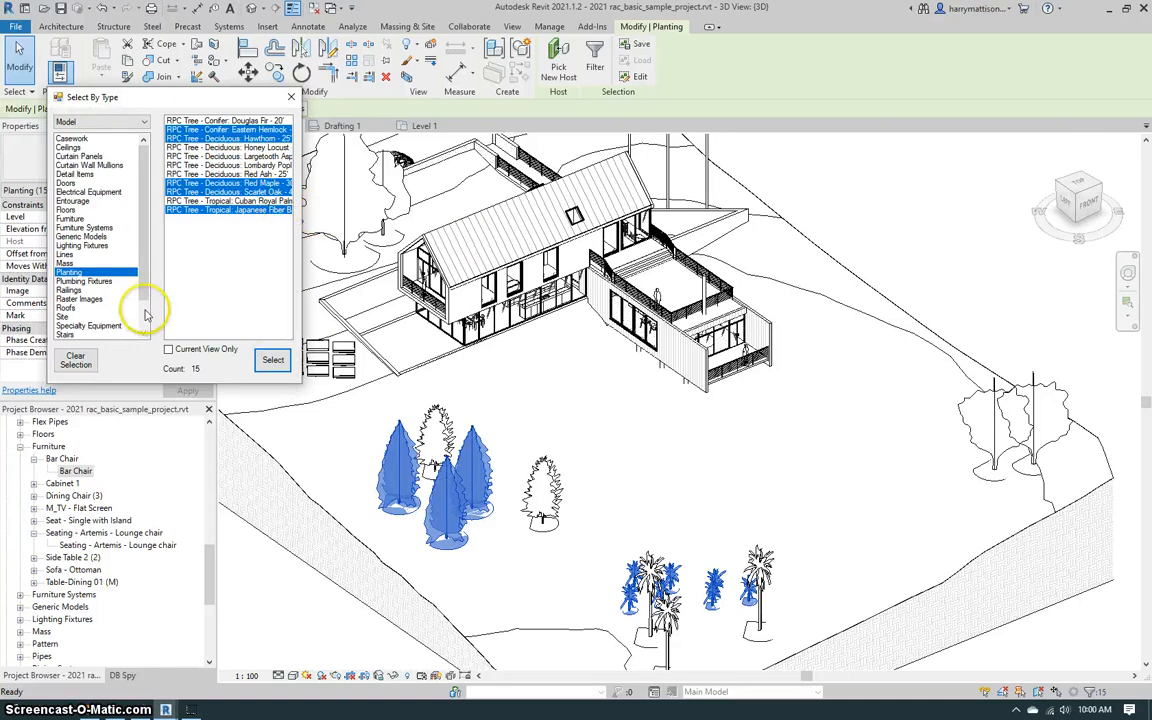
Add Timber Clad, Retaining, SH_Curtain wall and SIP 202mm walls to the selection, then close Select By Type.
scroll("down", 3)
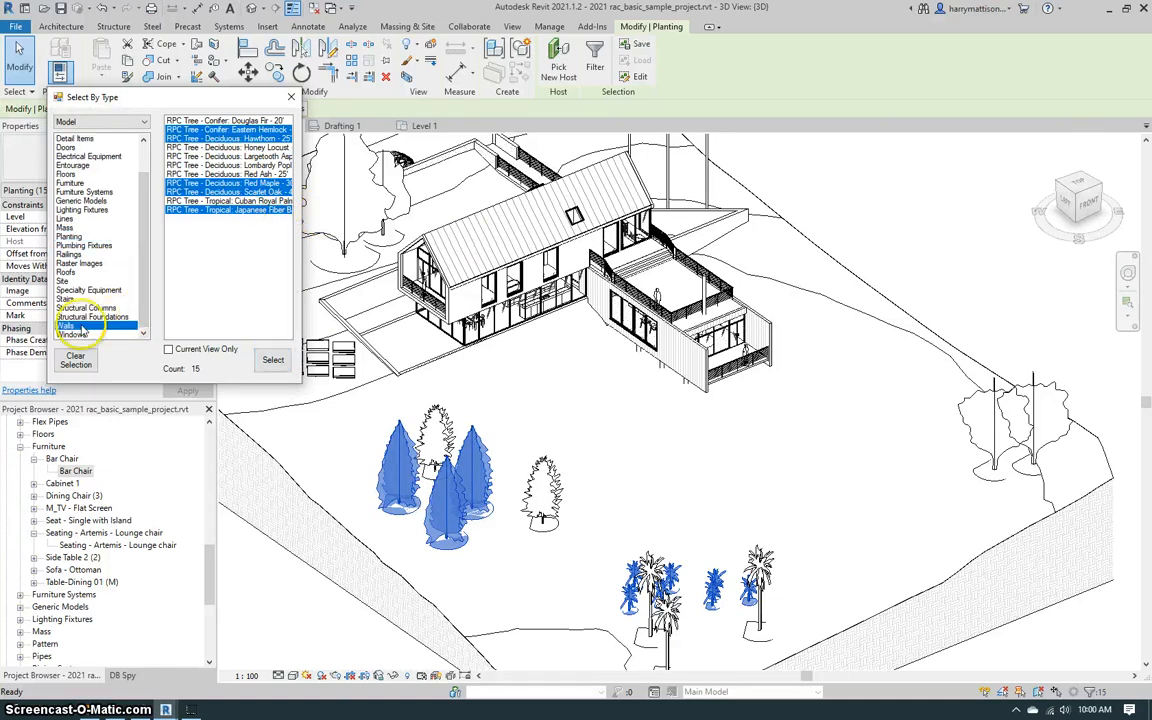
left_click(65, 326)
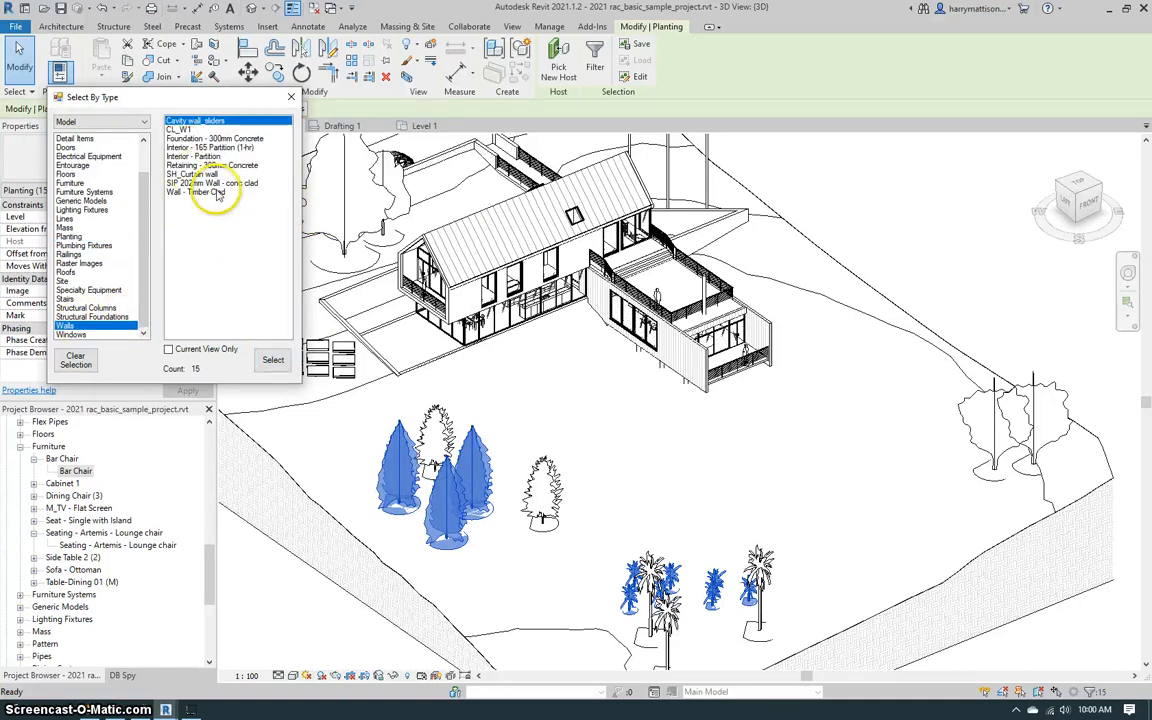
left_click(196, 191)
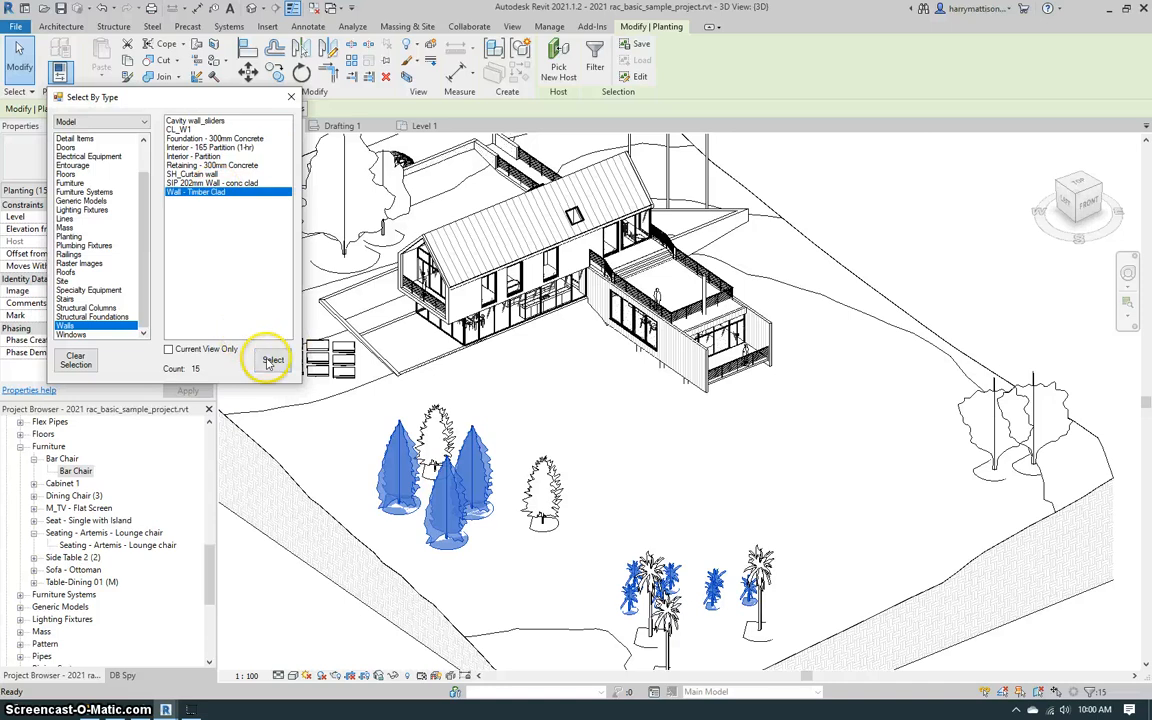
left_click(272, 360)
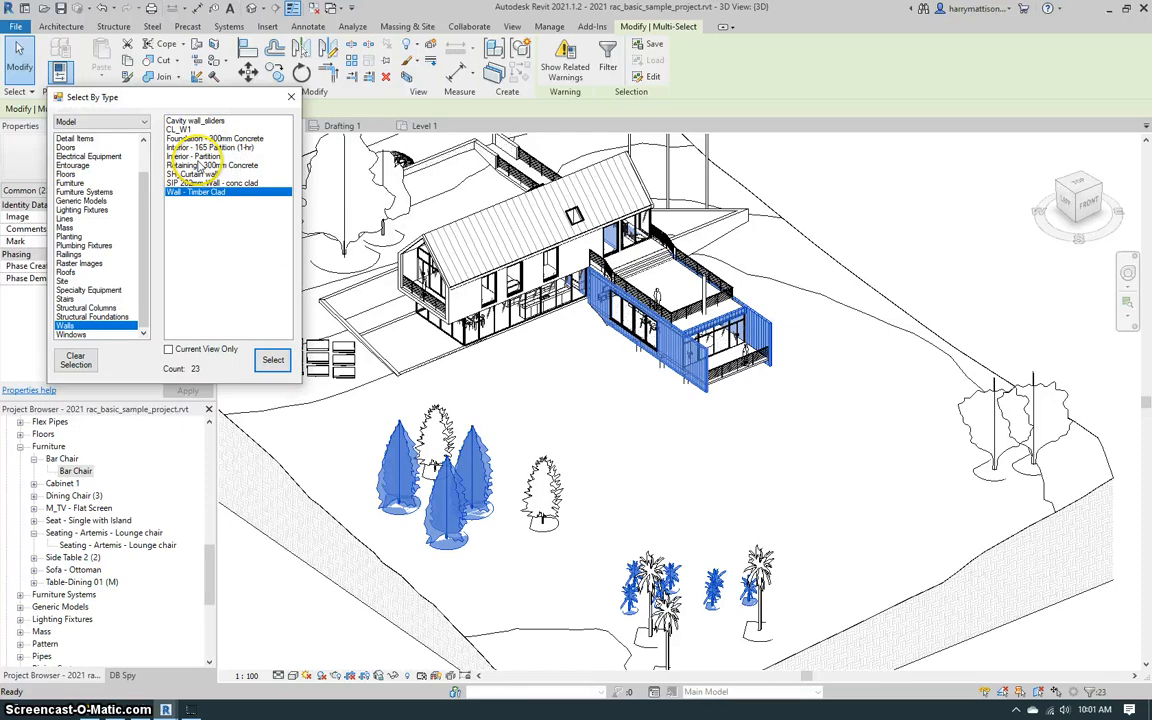
left_click(210, 165)
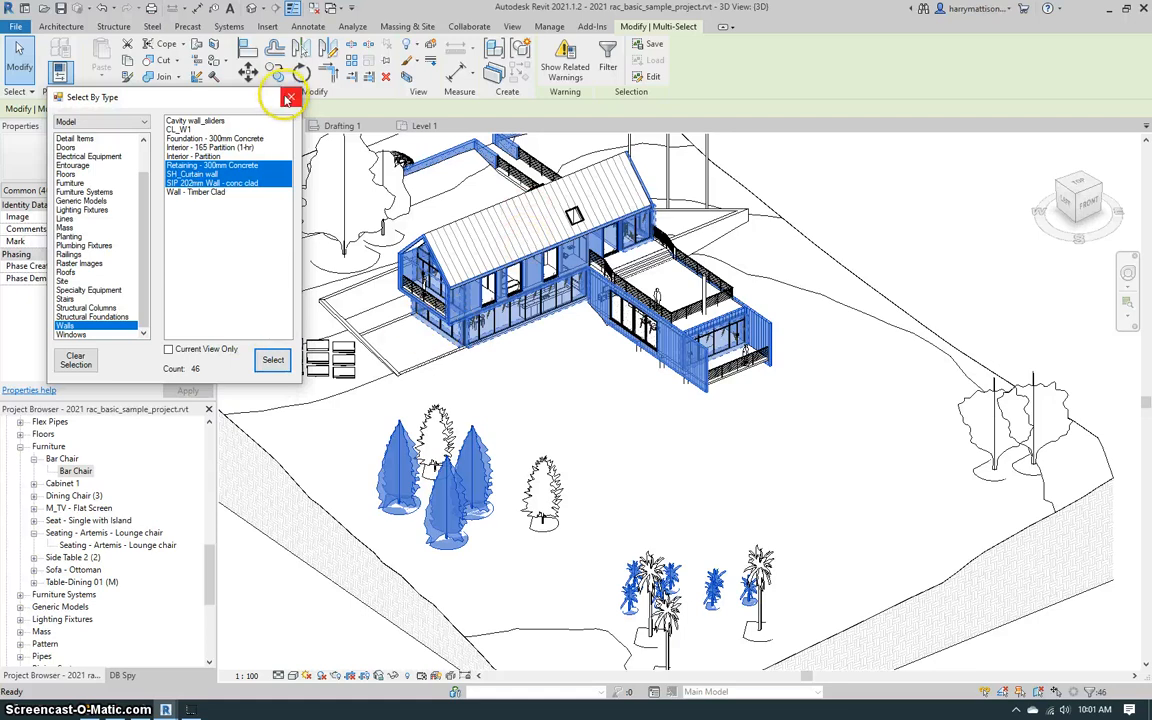
left_click(287, 97)
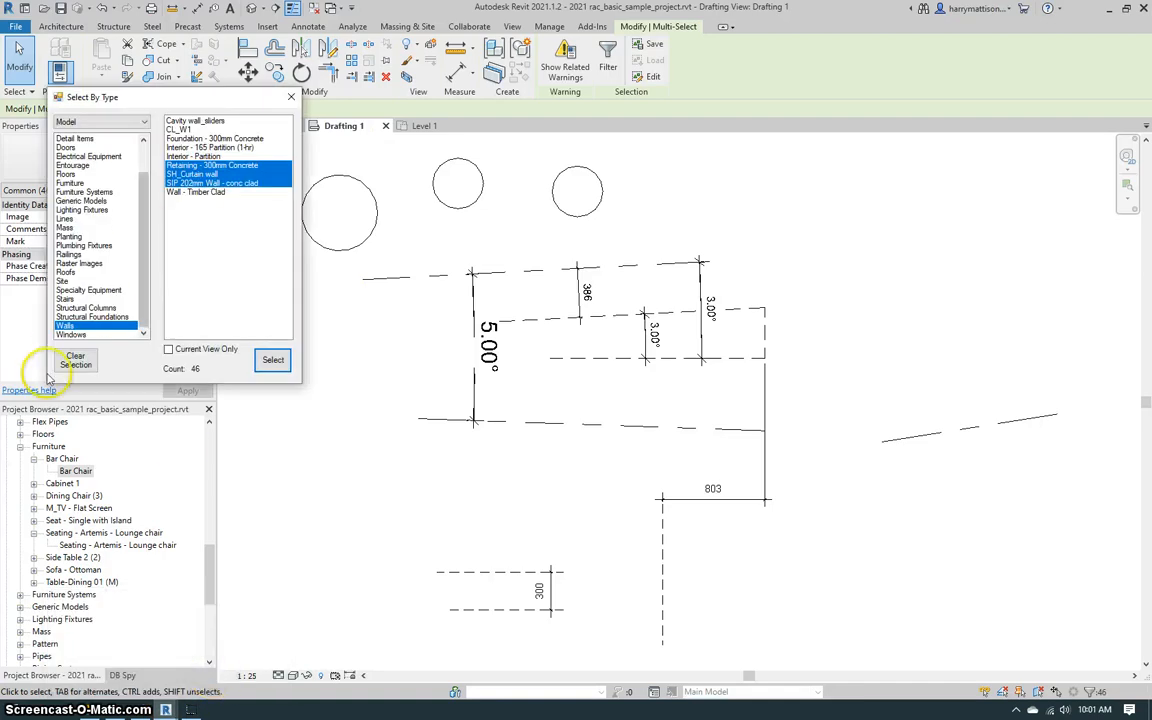
Clear the wall selection and list Annotation dimension types for the current view only.
left_click(94, 121)
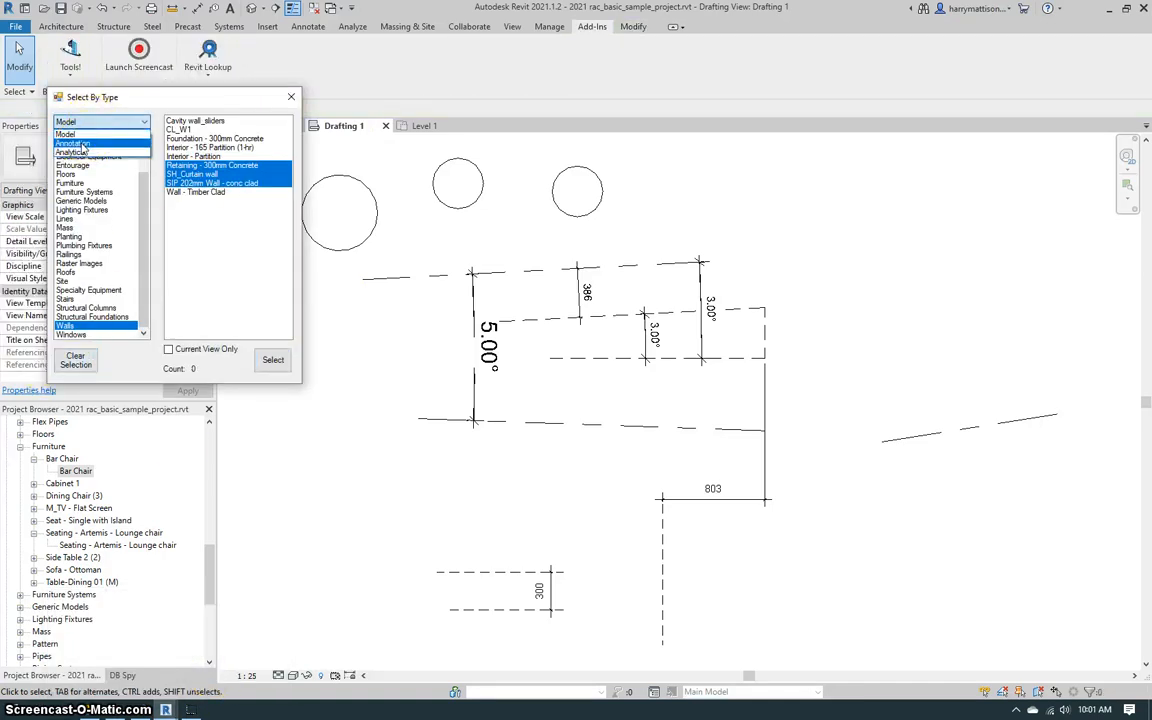
left_click(72, 143)
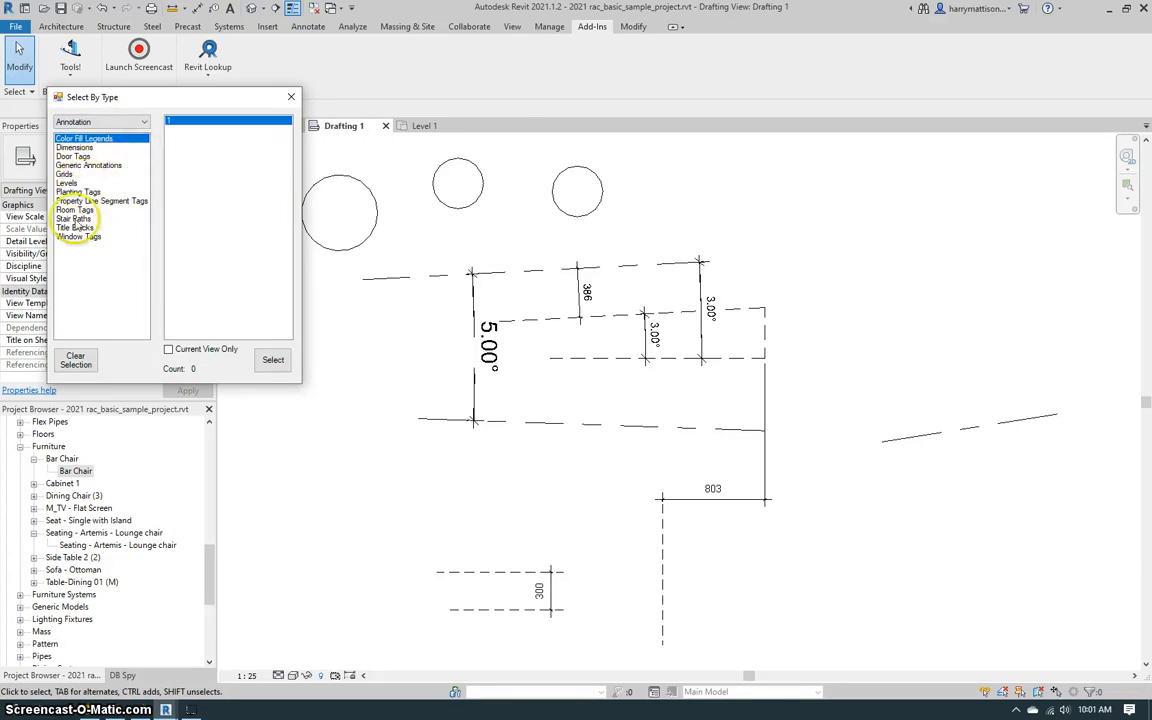
left_click(74, 147)
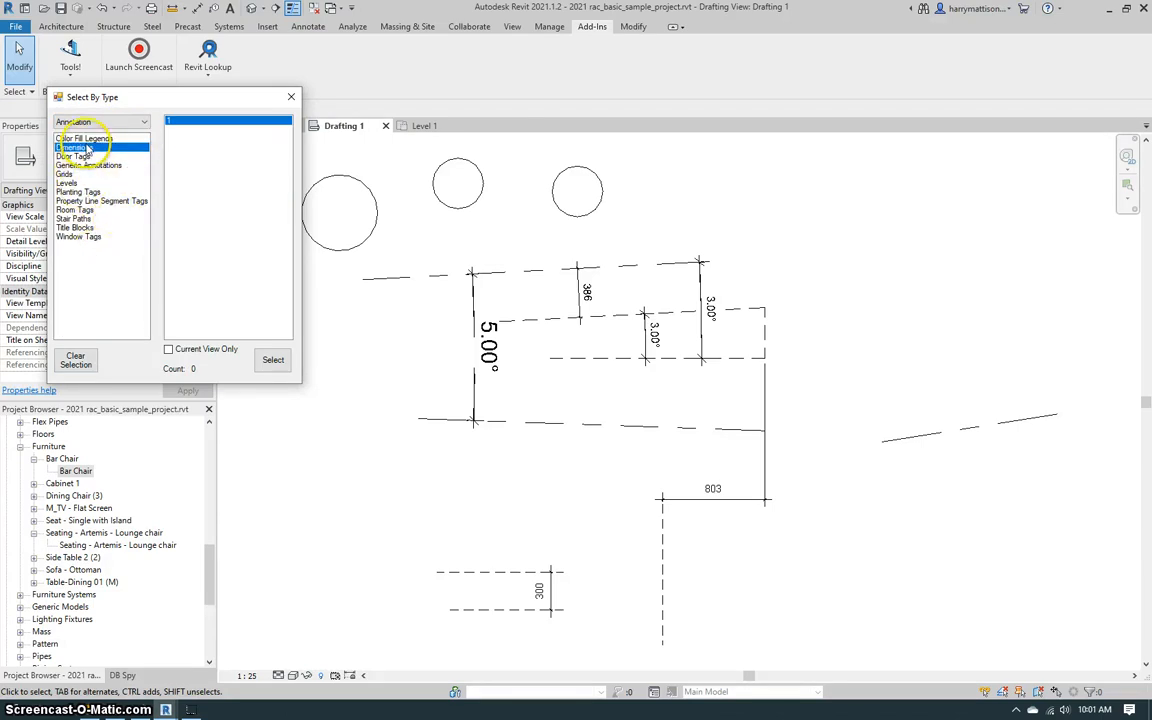
left_click(74, 146)
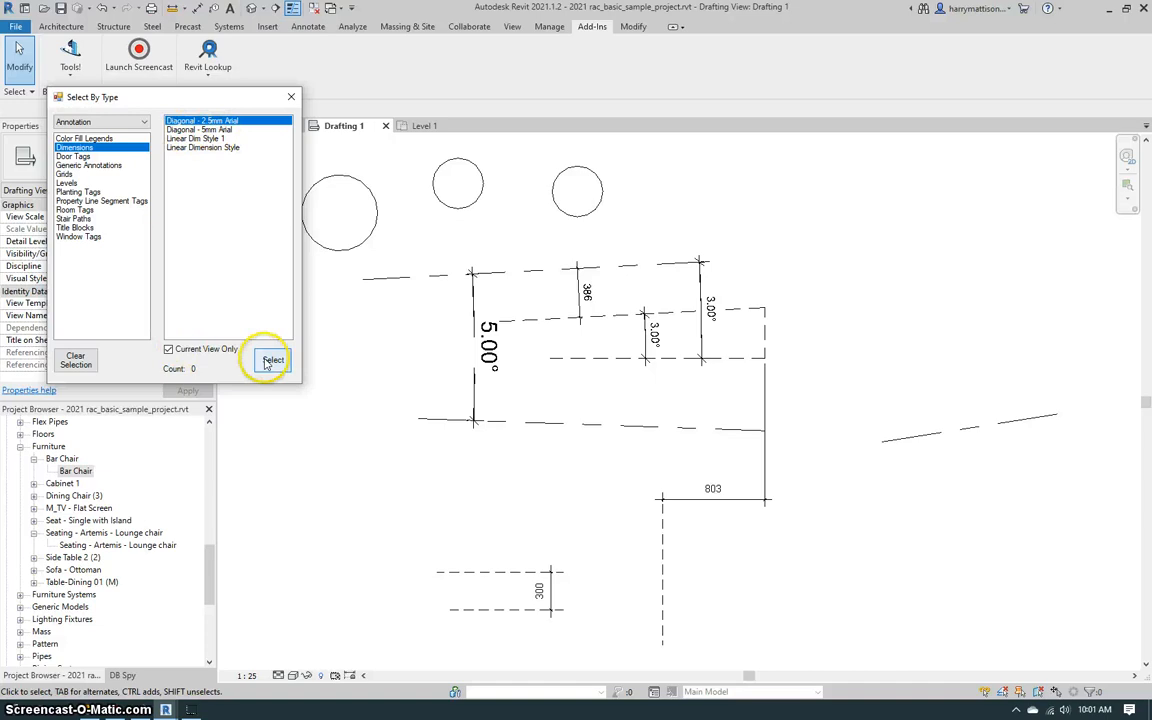
Select the three Diagonal 2.5mm and 5mm Arial dimensions.
left_click(273, 360)
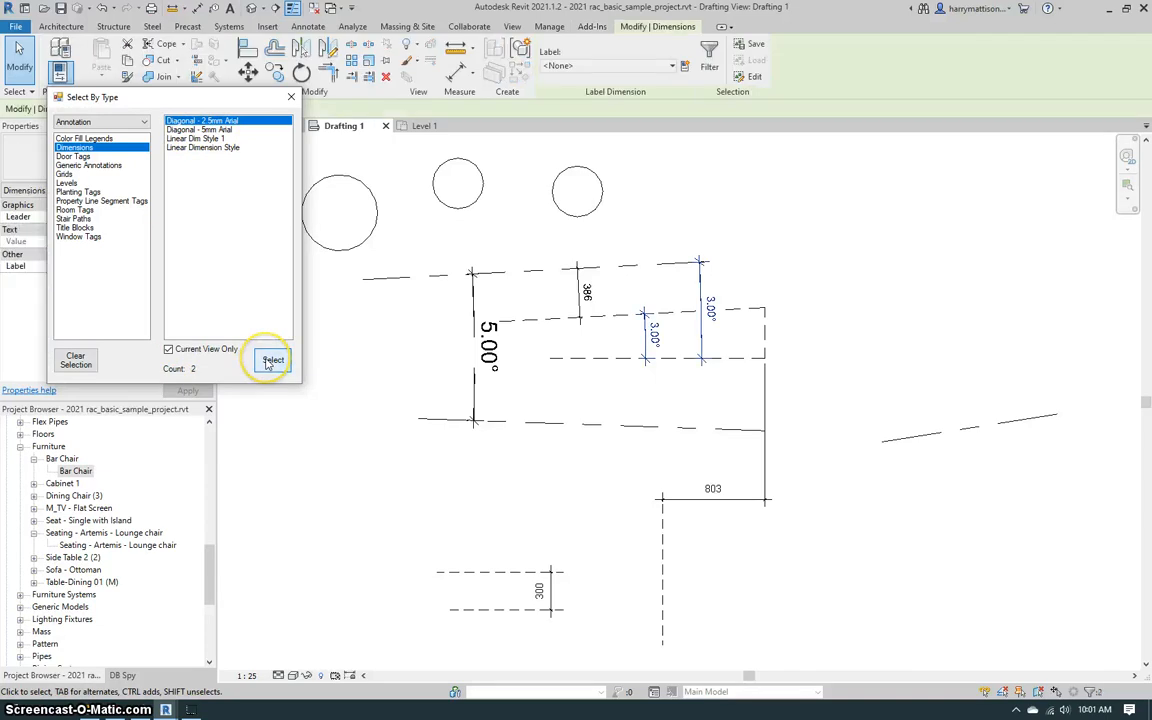
left_click(198, 129)
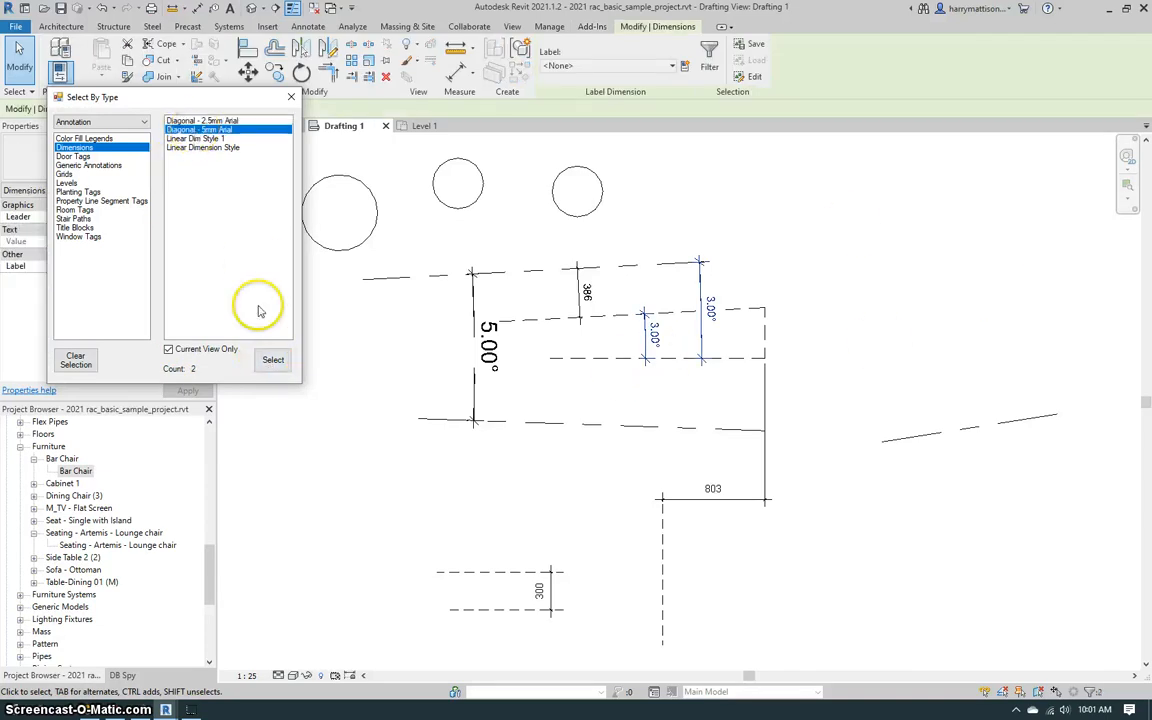
left_click(273, 360)
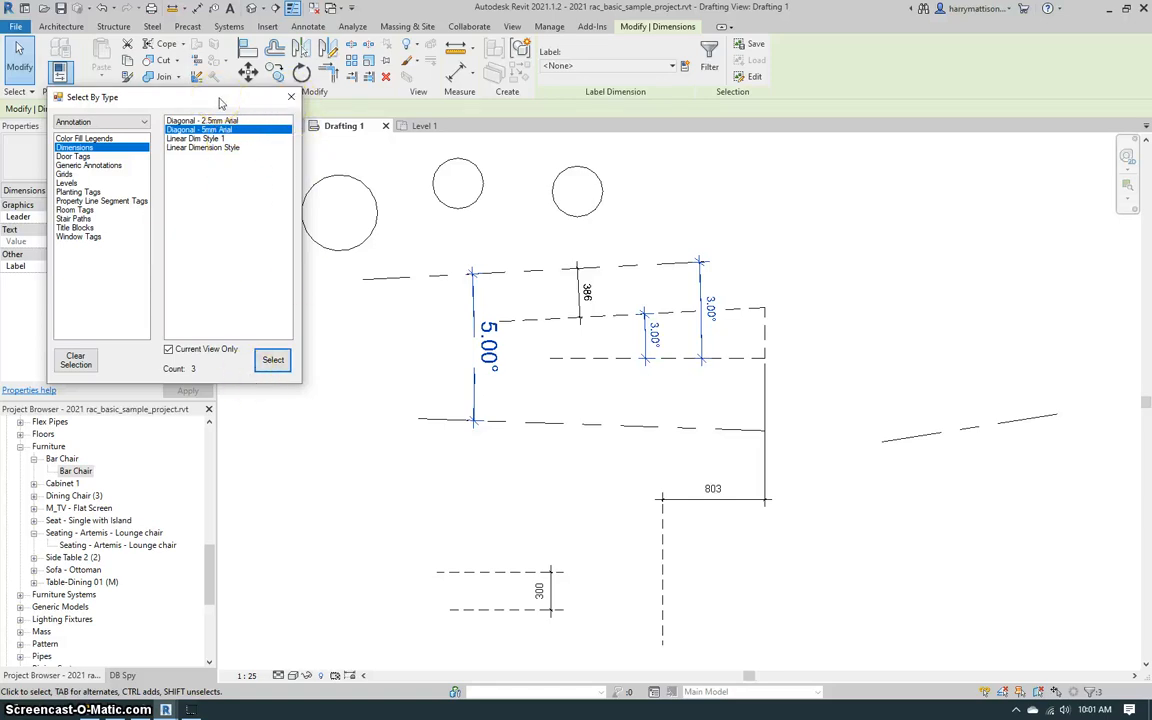
left_click(200, 121)
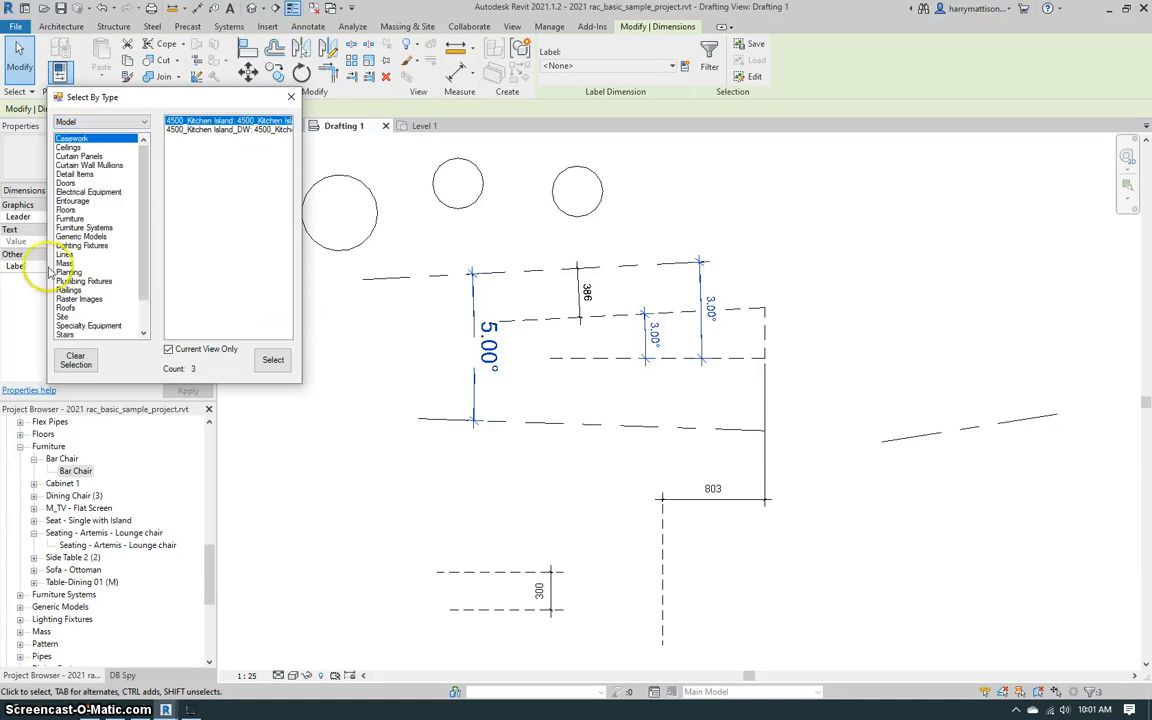
Replace the dimensions with nine medium, hidden and demolished detail lines in Drafting 1.
left_click(64, 254)
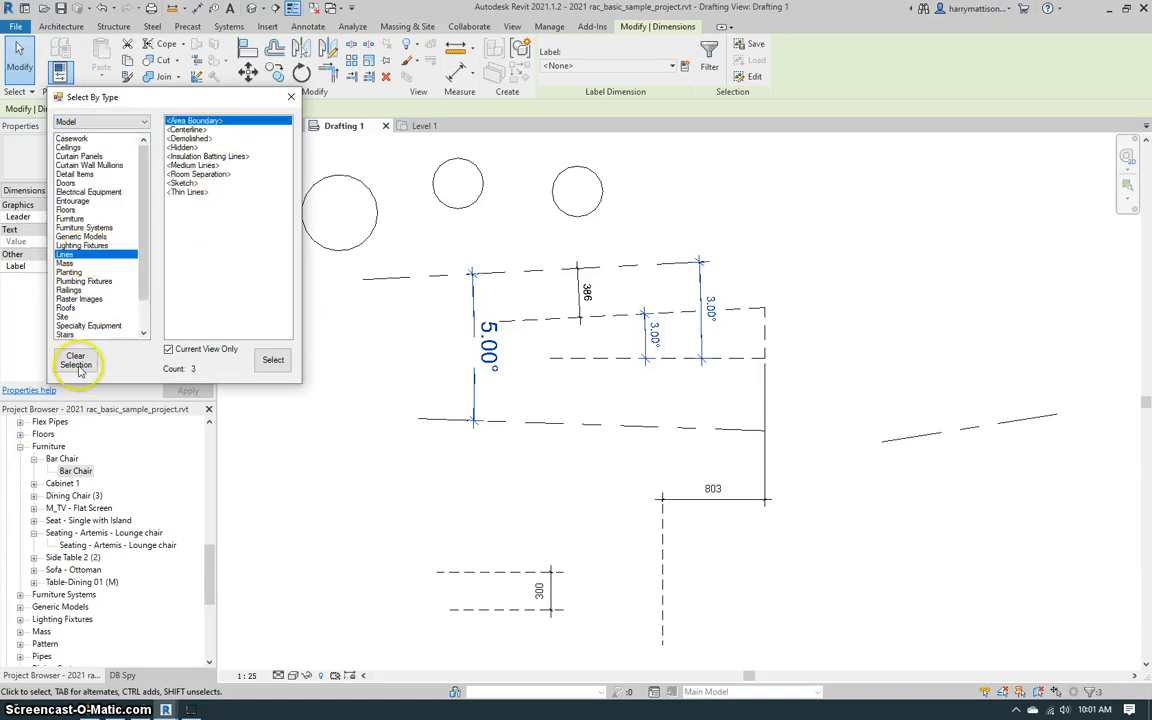
left_click(75, 360)
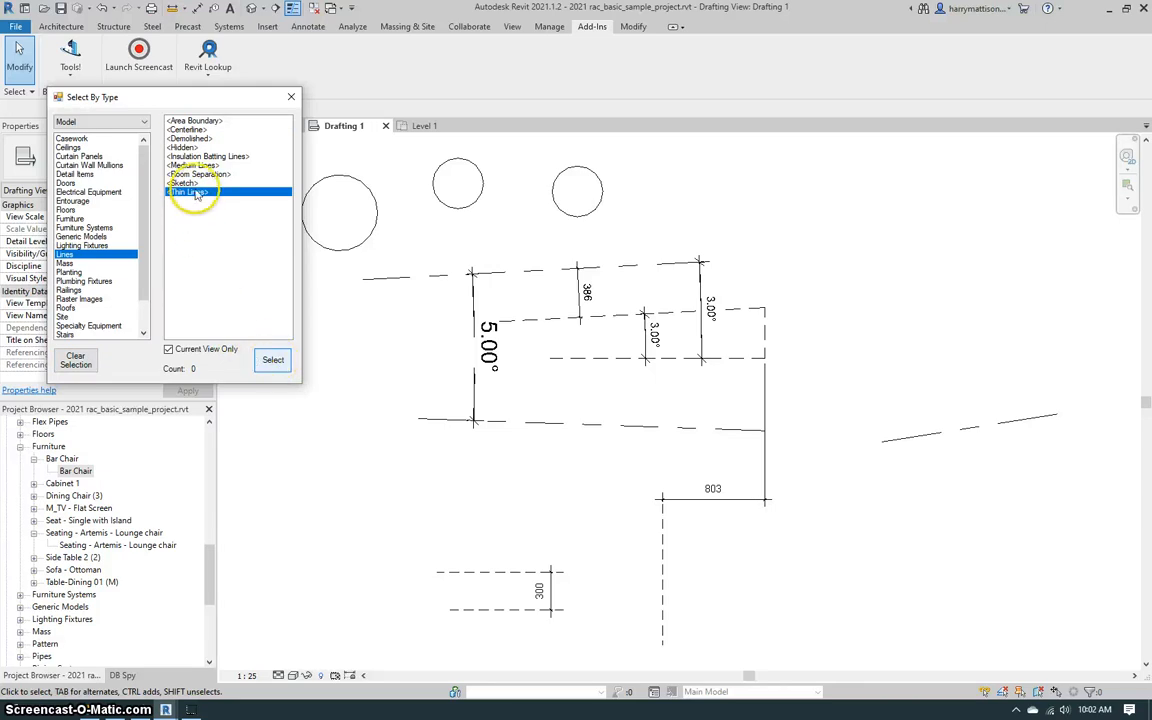
left_click(183, 183)
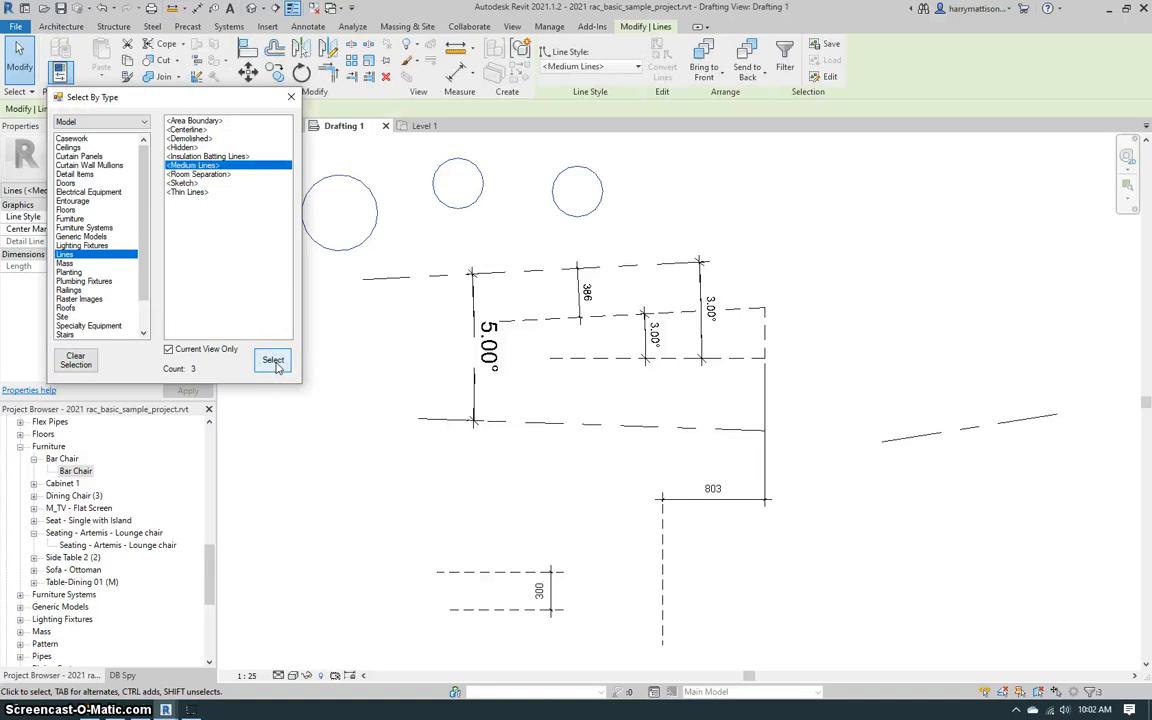
mouse_move(576, 190)
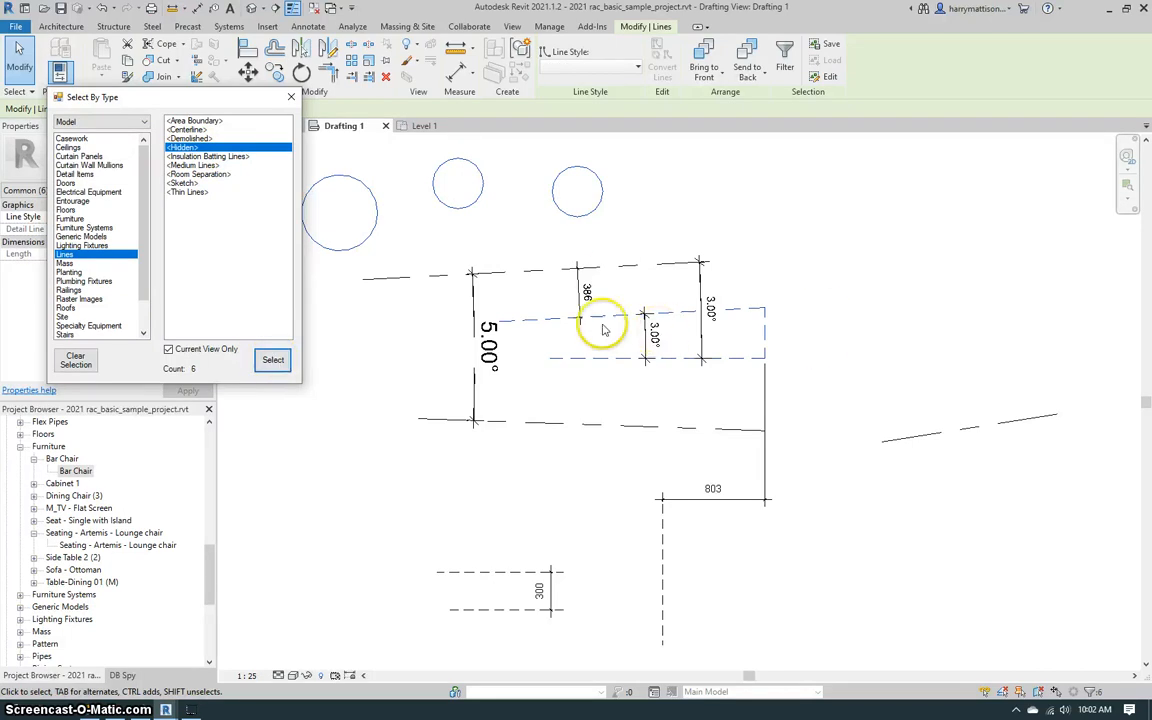
left_click(187, 138)
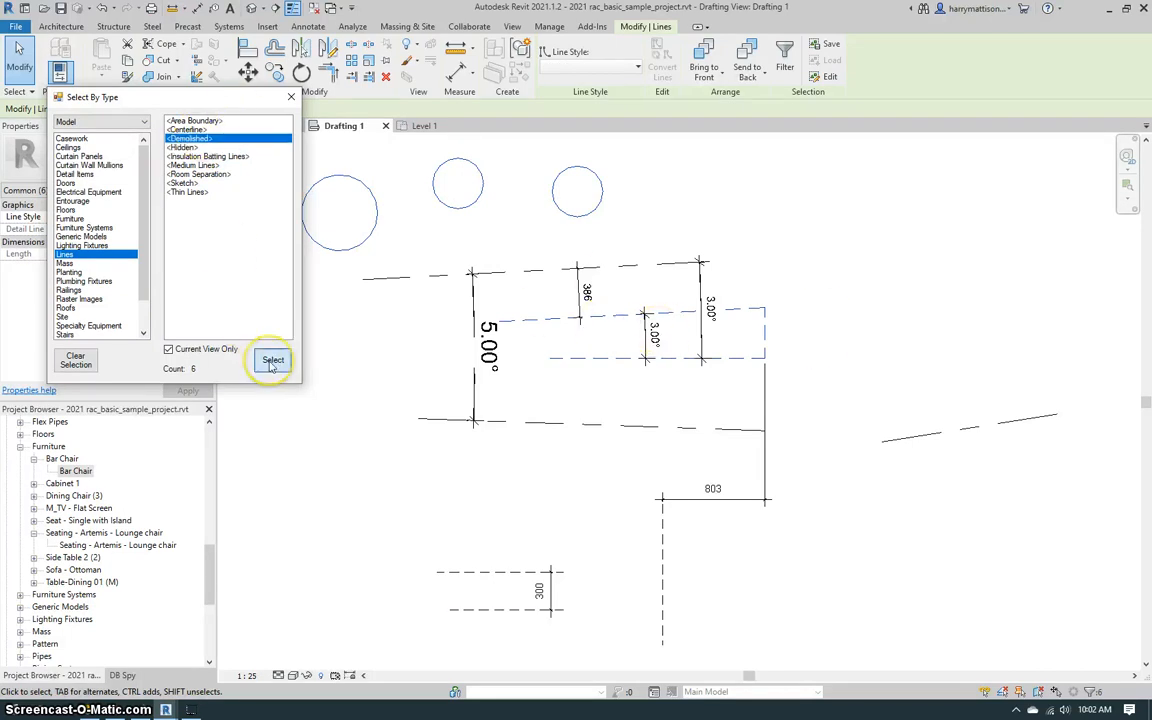
left_click(273, 360)
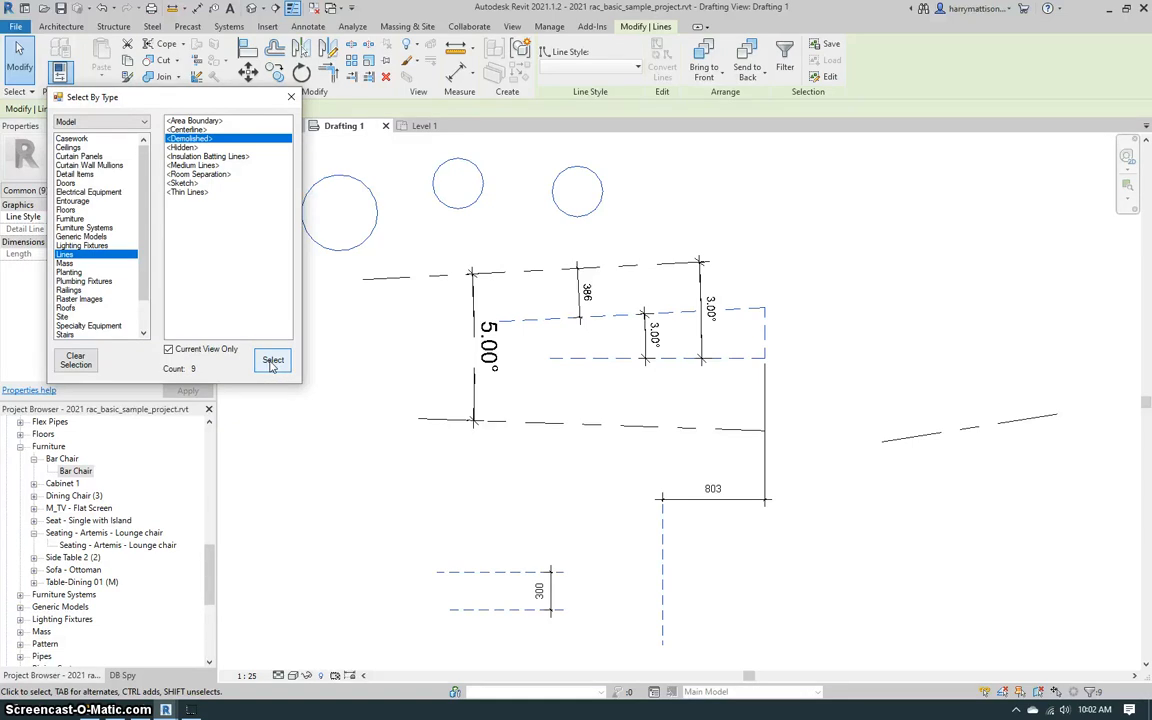
mouse_move(272, 359)
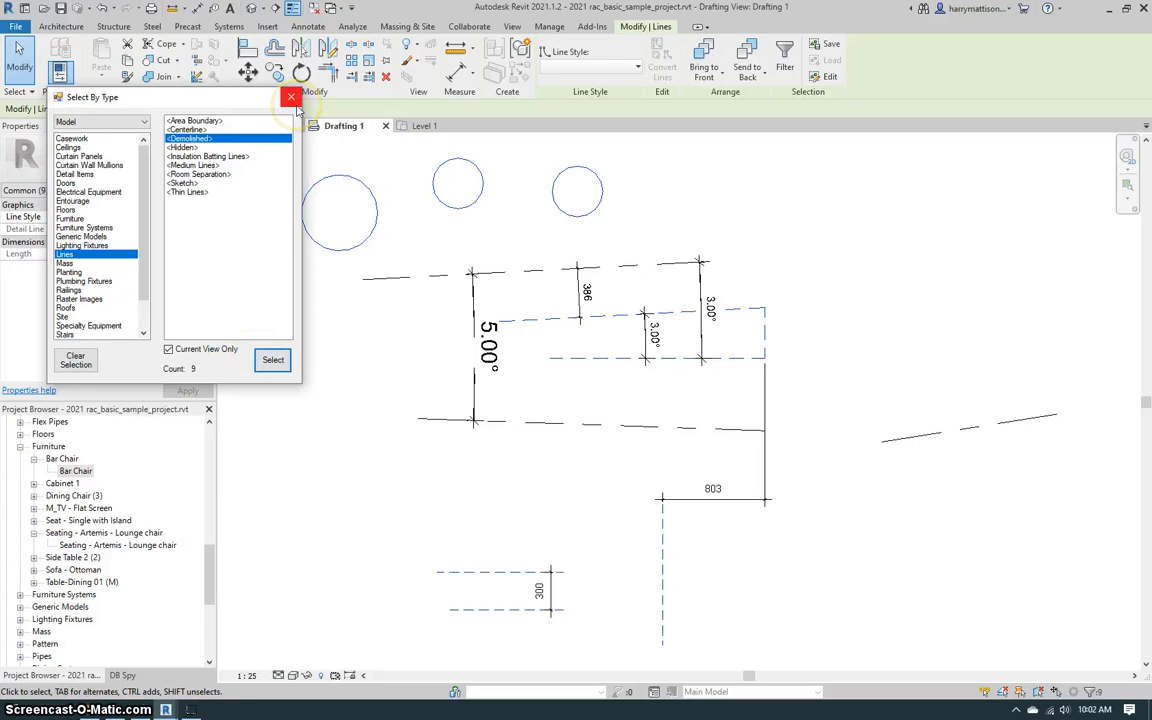
mouse_move(291, 97)
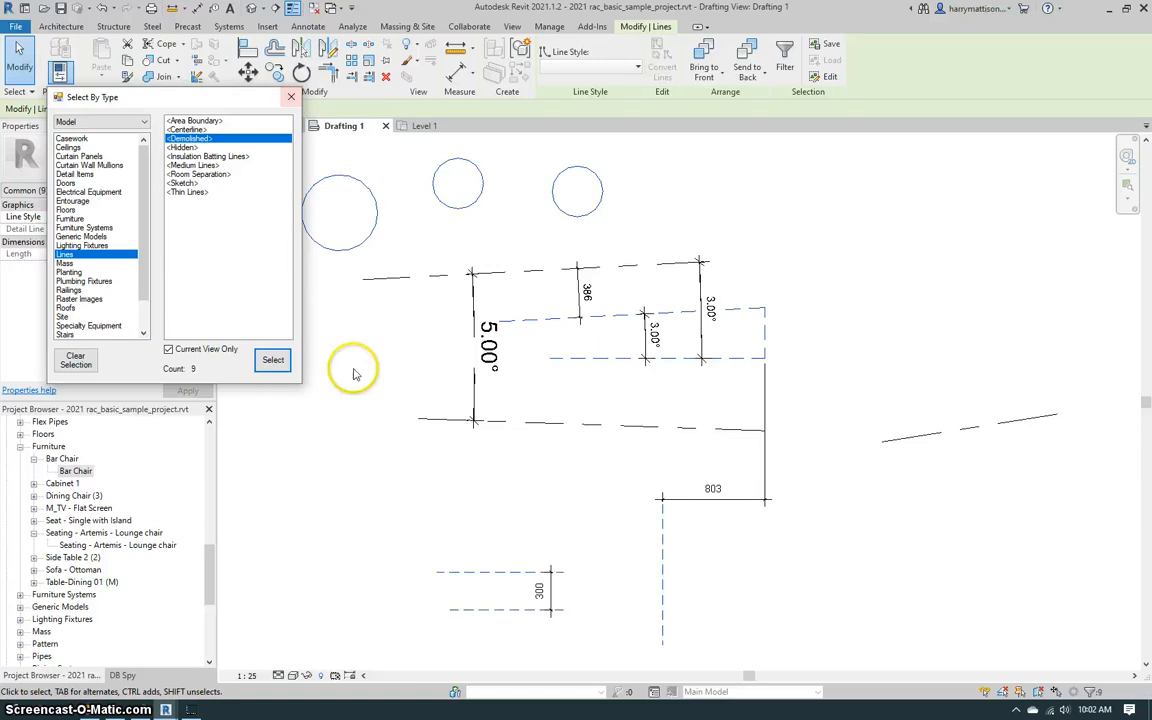
mouse_move(379, 460)
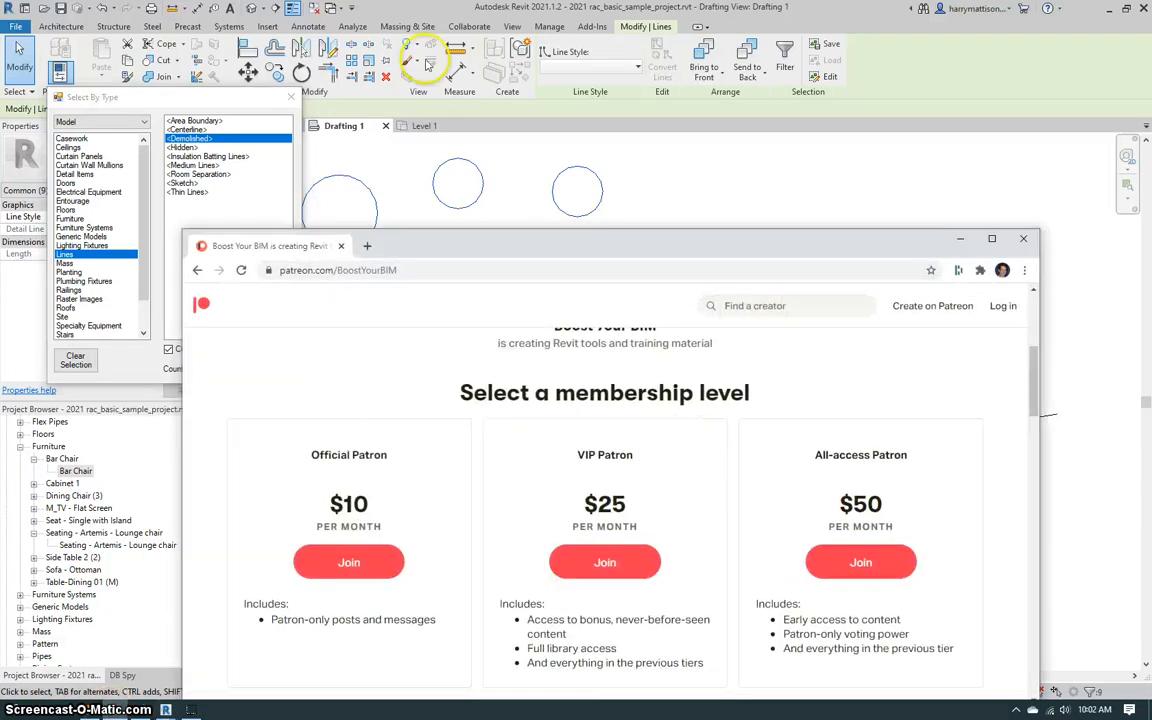
mouse_move(575, 207)
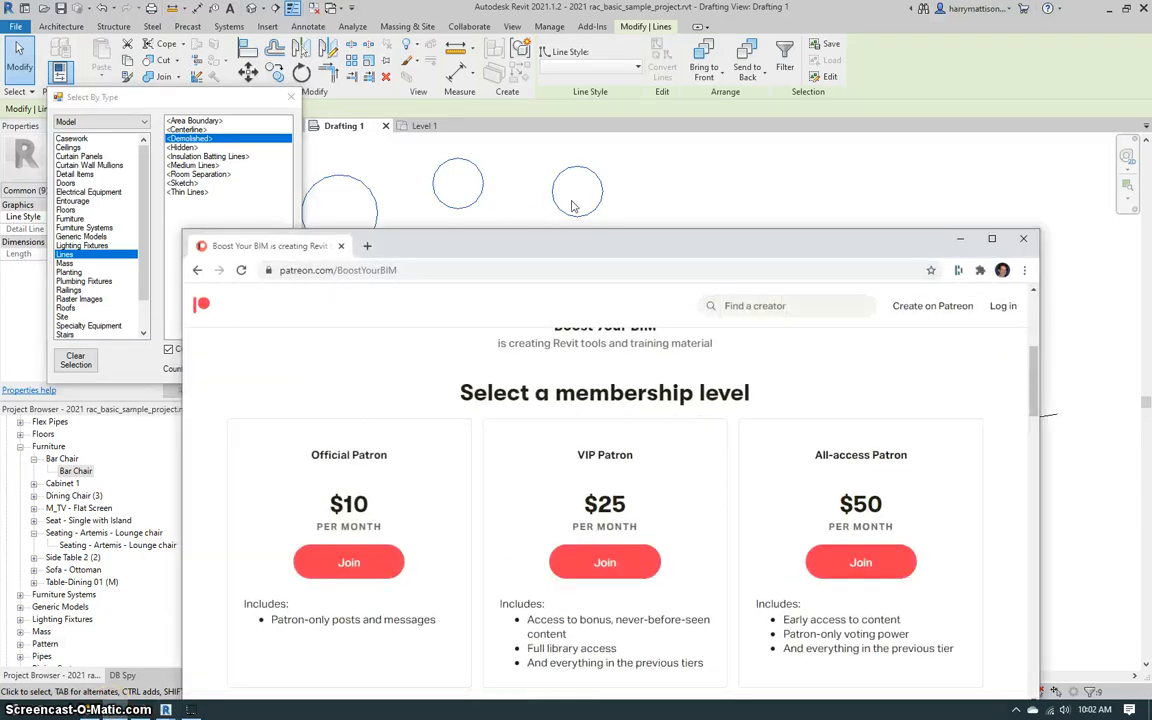